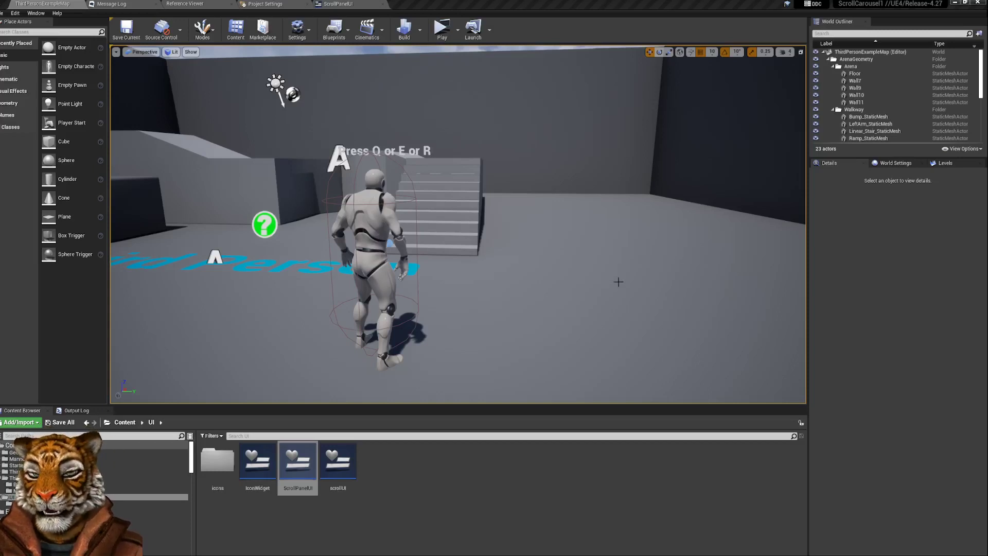
mouse_move(485, 240)
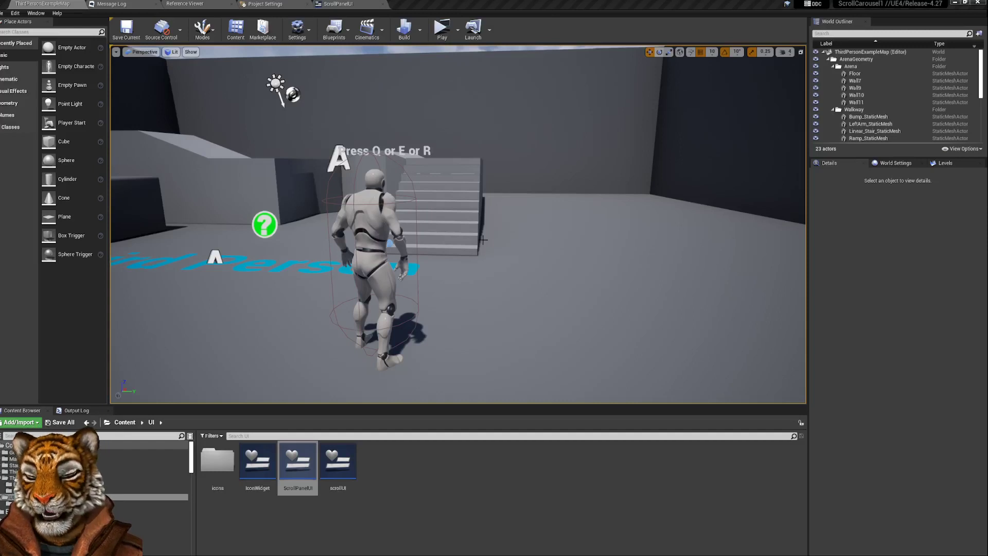
mouse_move(543, 276)
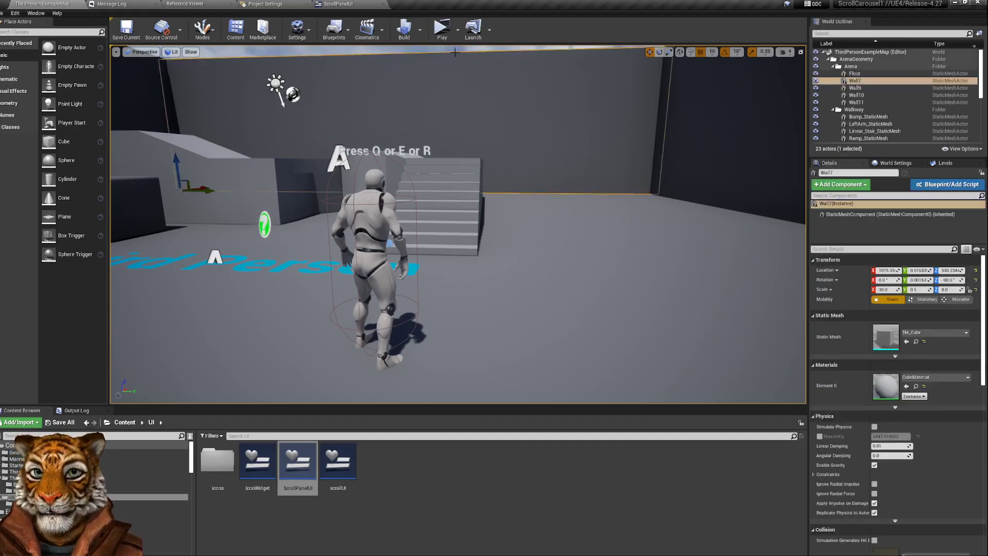
Play the level to test the icon carousel, then scroll through the ScrollPanelUI graph
left_click(441, 29)
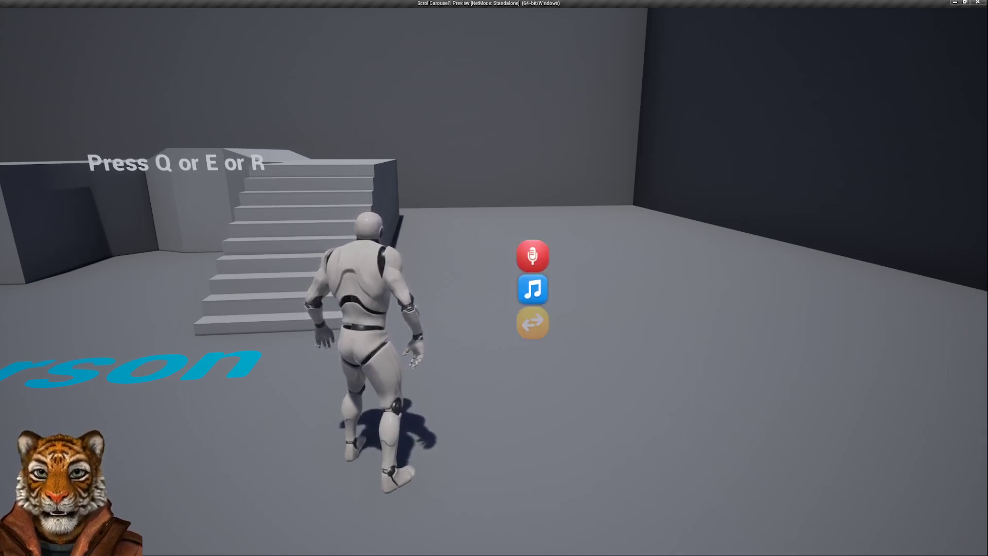
scroll("down", 3)
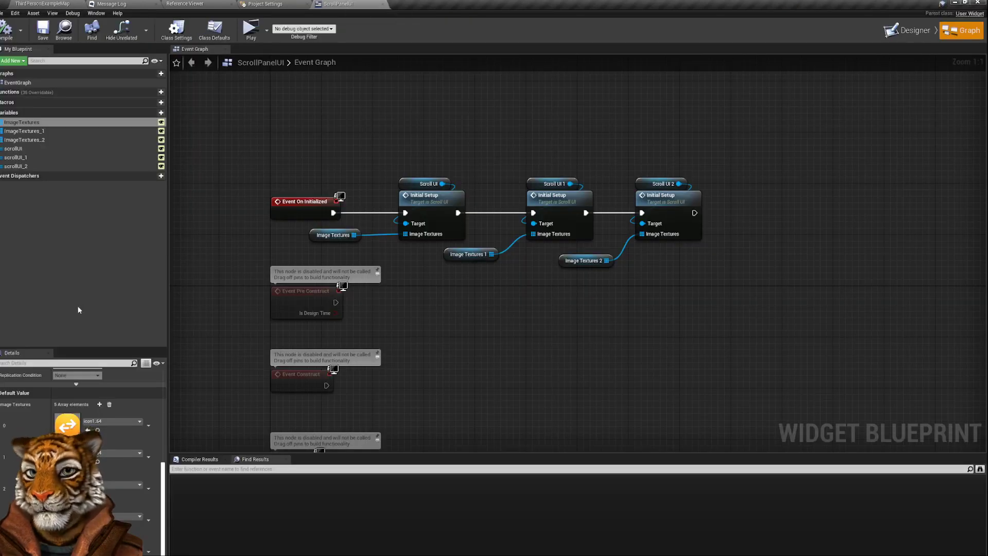
Select the ImageTextures variable to review its five default texture entries
left_click(23, 139)
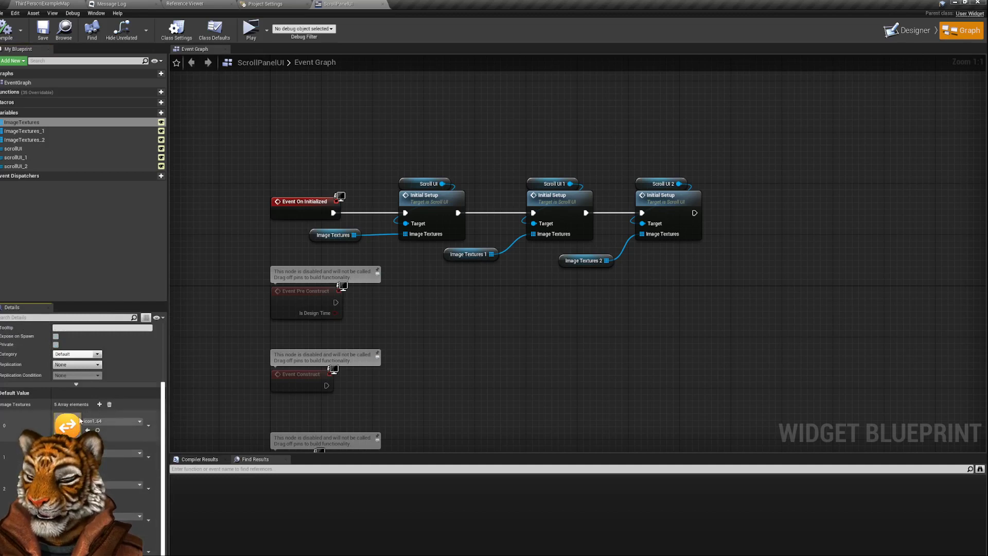
mouse_move(109, 404)
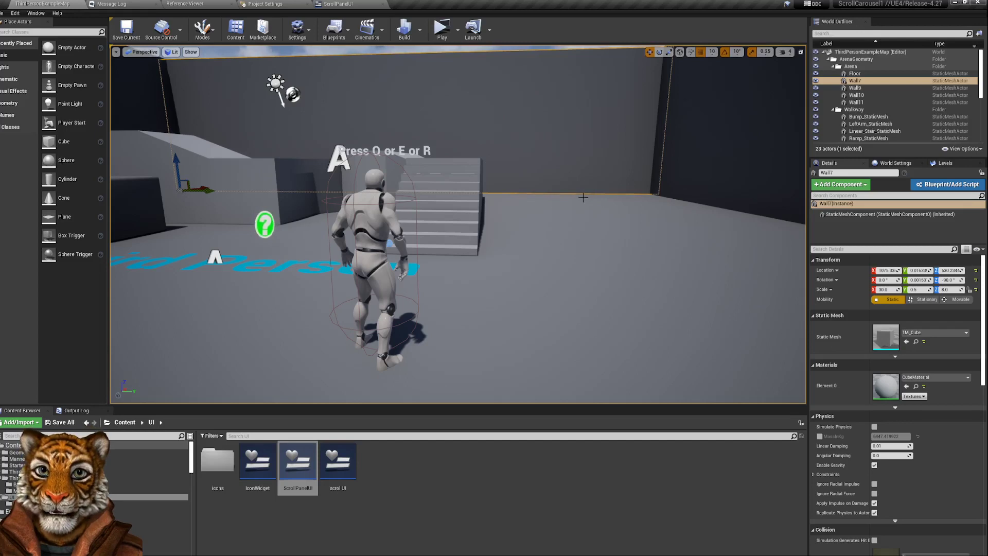
mouse_move(528, 232)
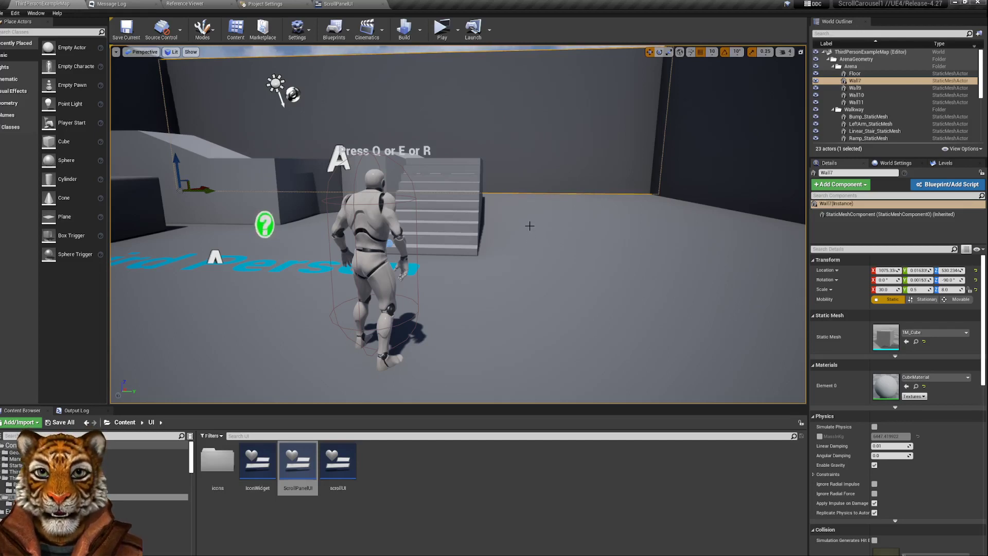
Select the staircase and launch a new play preview of the level
left_click(441, 202)
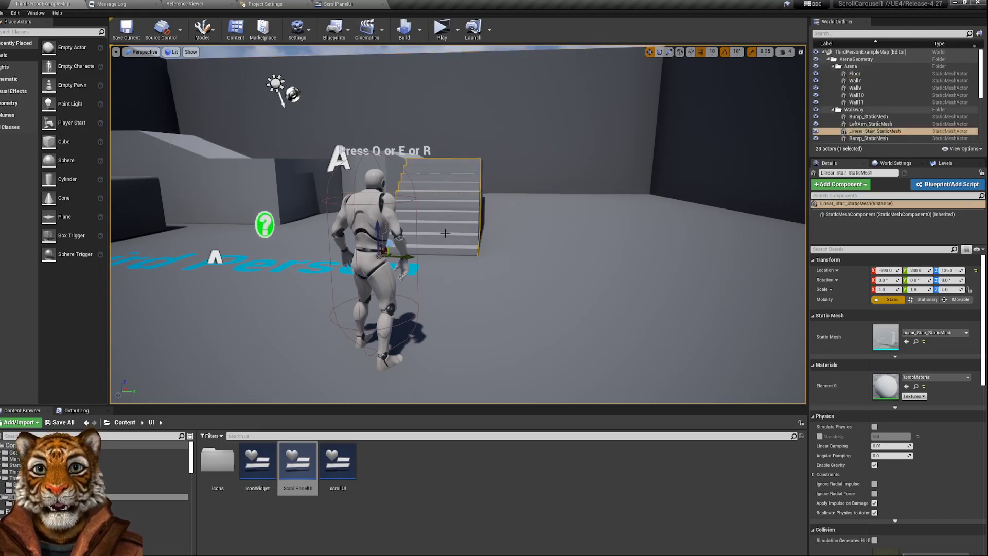
left_click(440, 29)
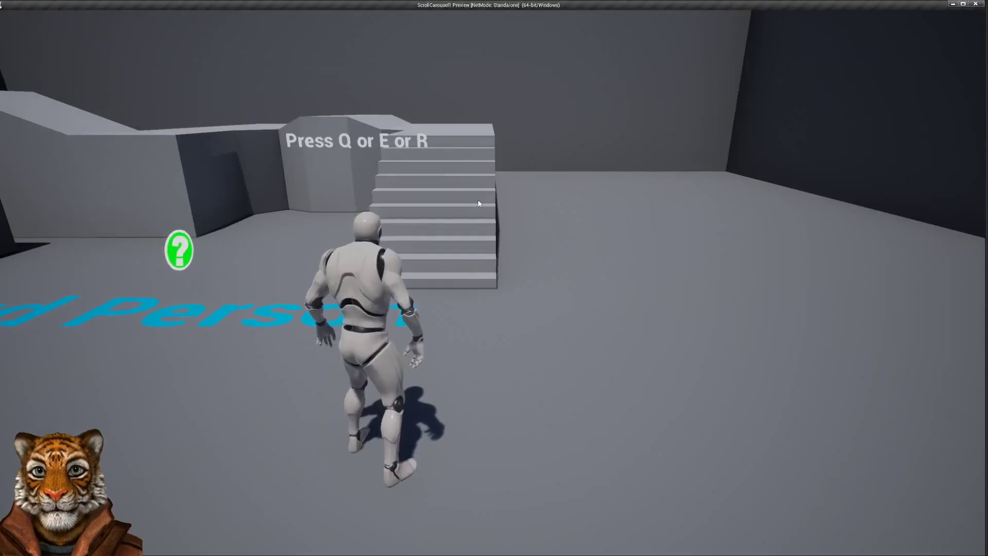